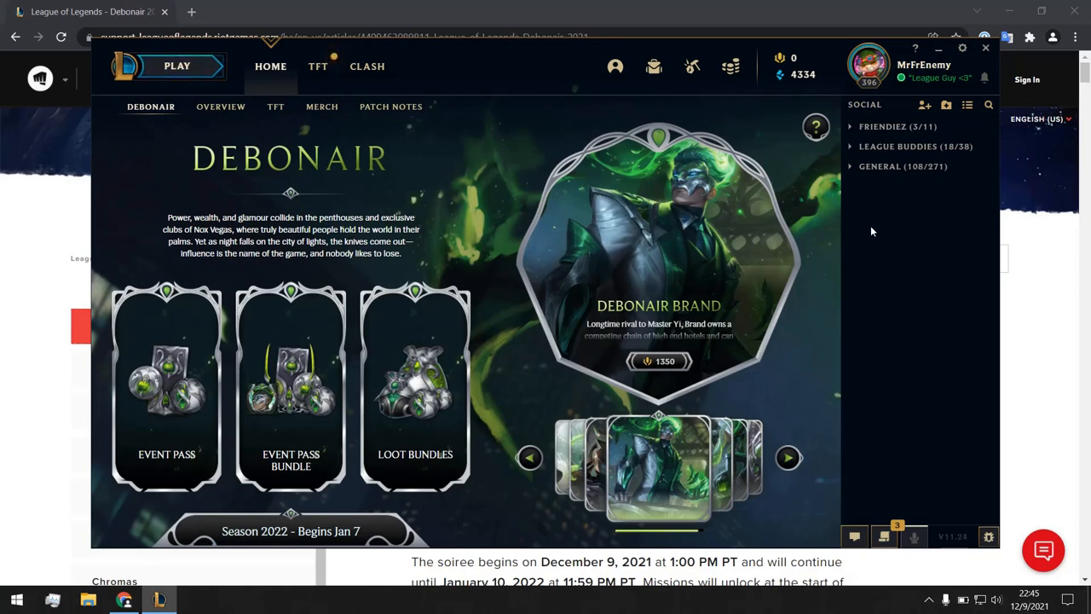
Advance the Debonair skin showcase from Brand through Draven, Leona and Master Yi to Zed.
click(788, 457)
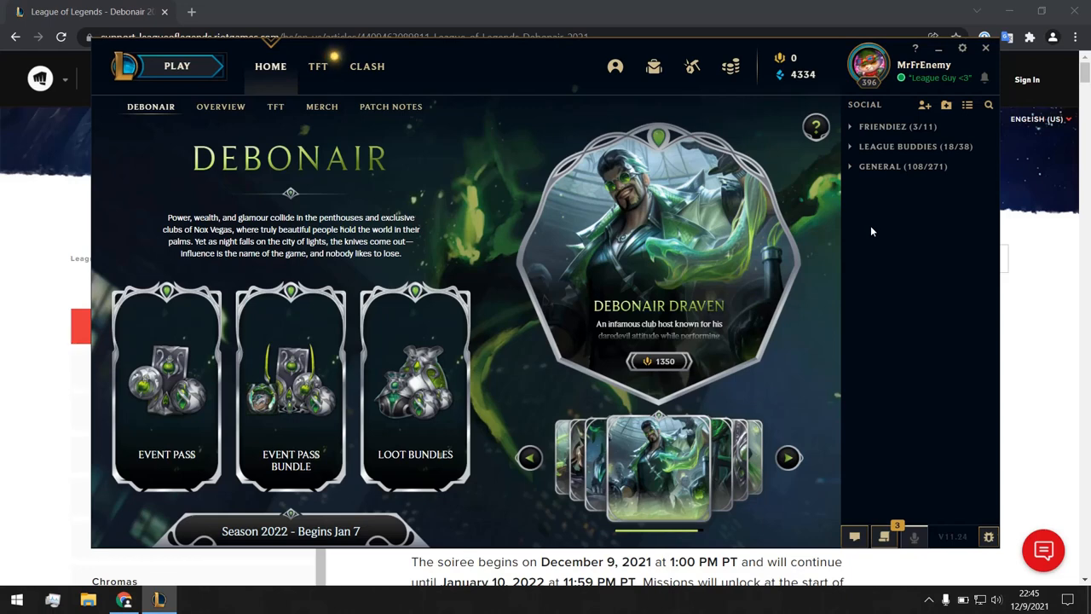
click(788, 457)
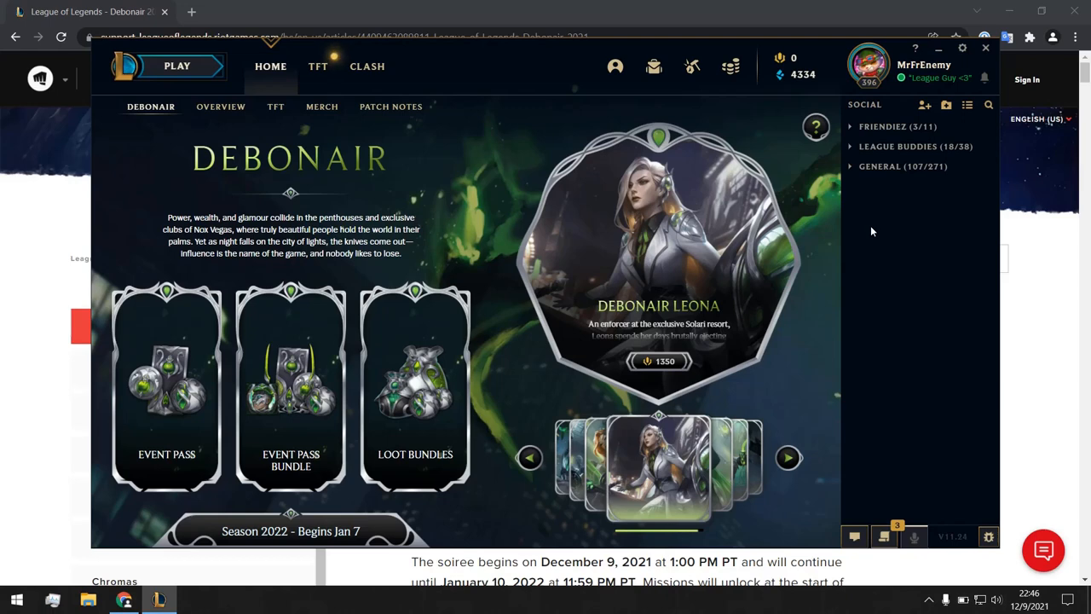
click(787, 457)
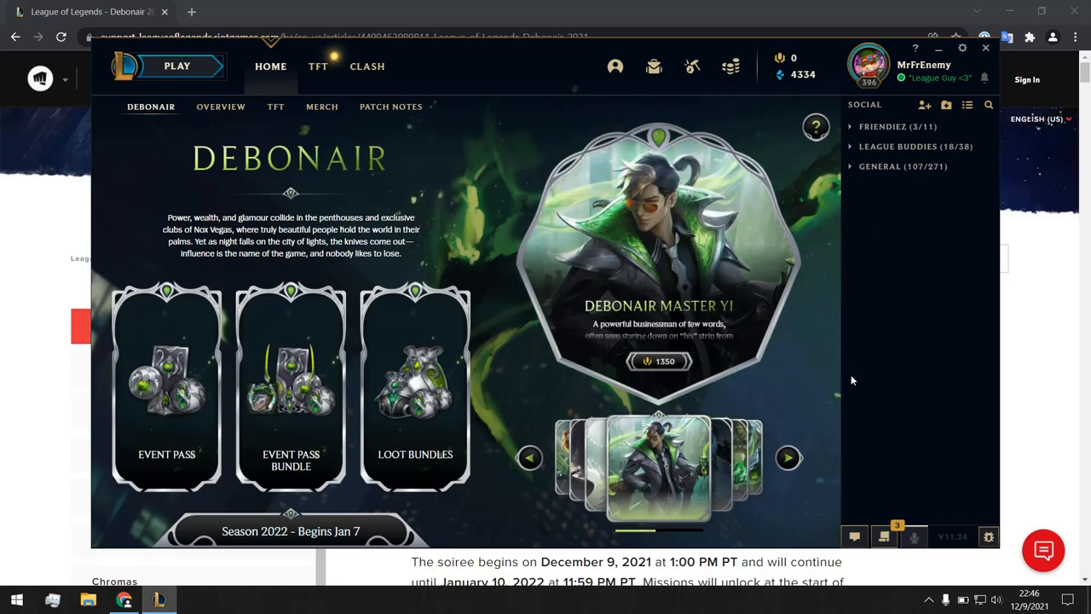
mouse_move(847, 378)
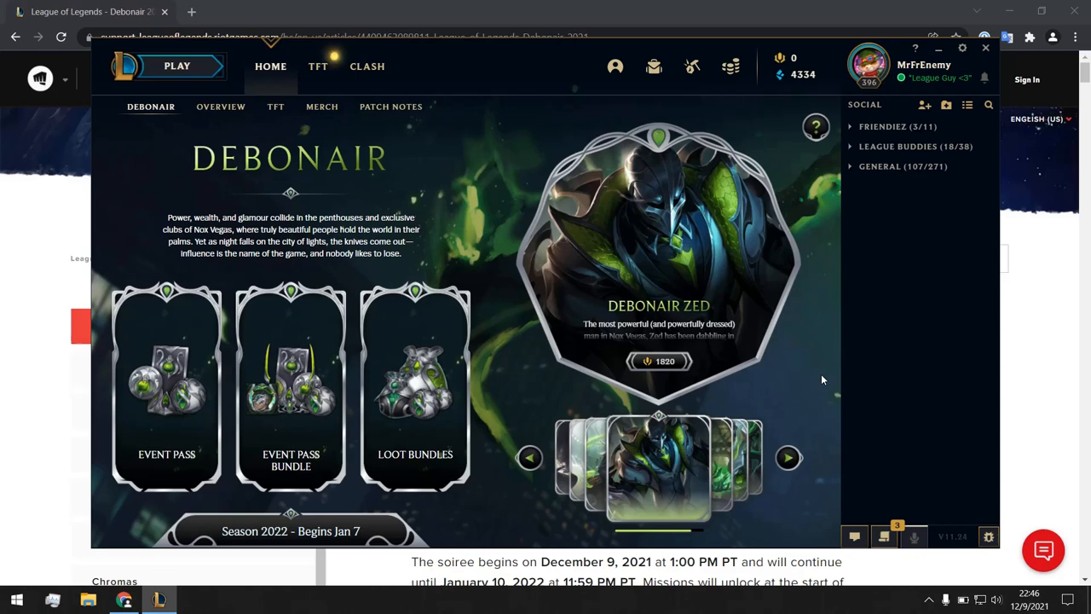
click(786, 457)
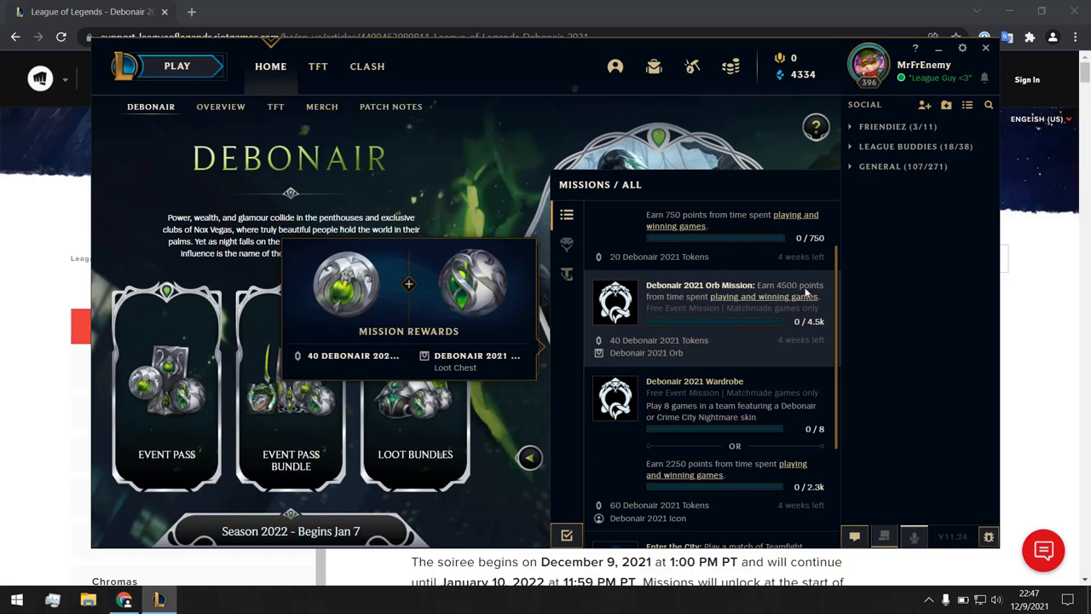
mouse_move(691, 306)
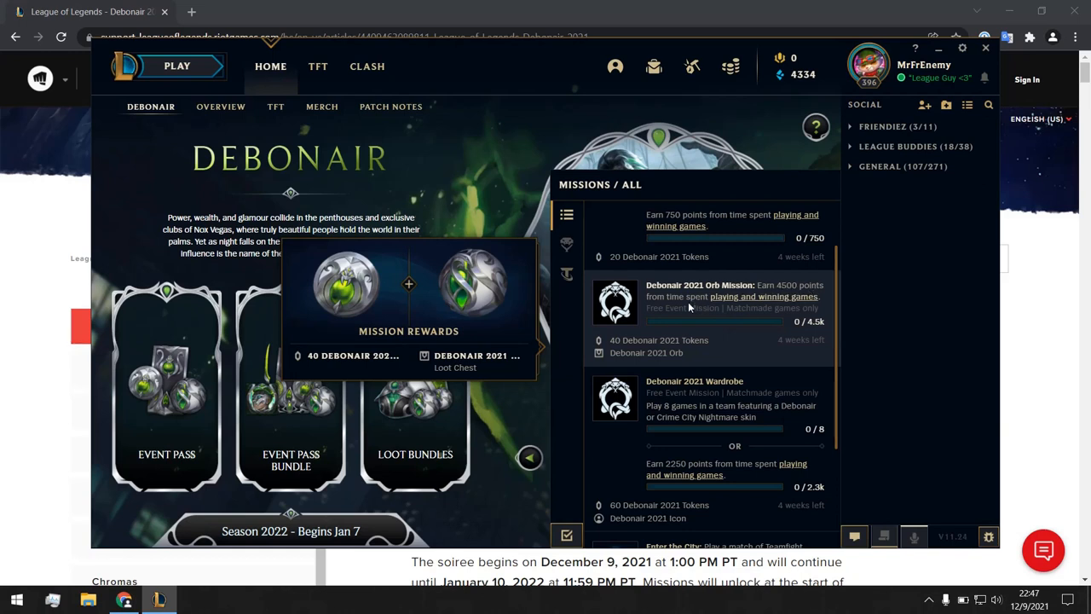
mouse_move(730, 345)
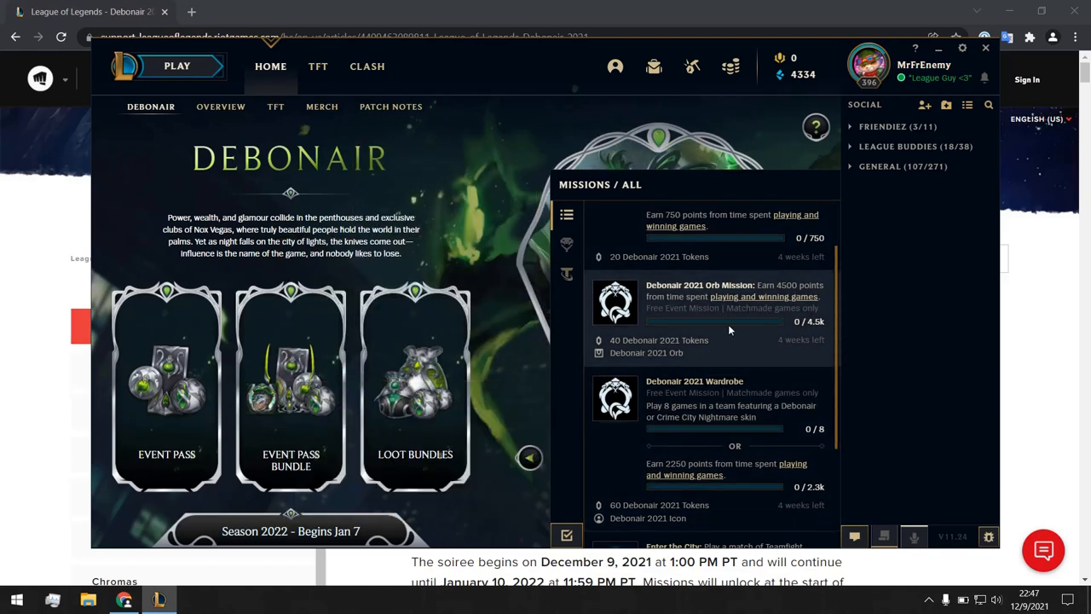
mouse_move(724, 328)
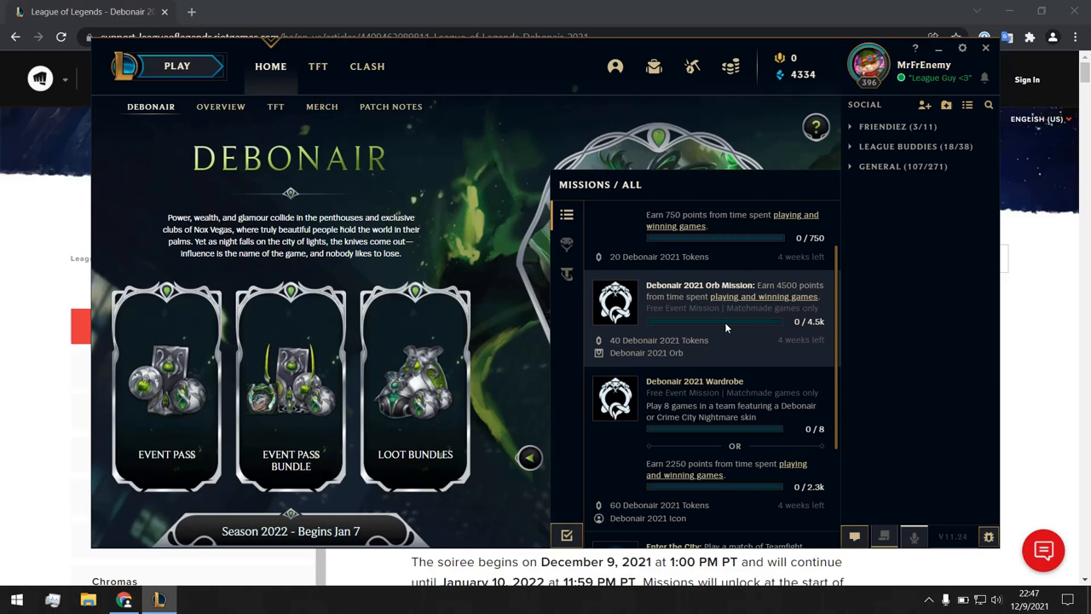
mouse_move(696, 398)
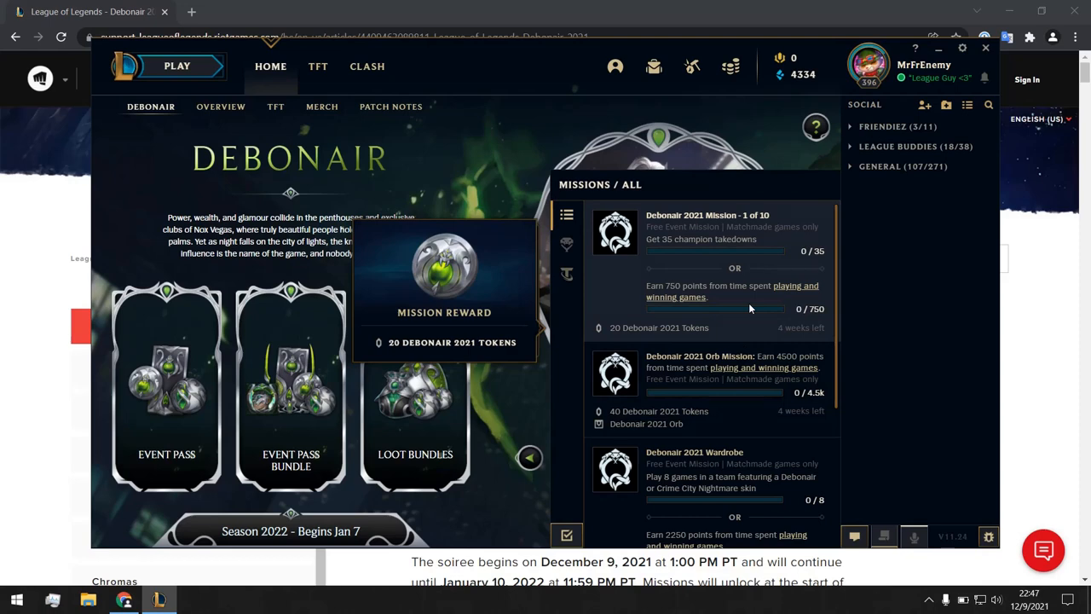
mouse_move(763, 335)
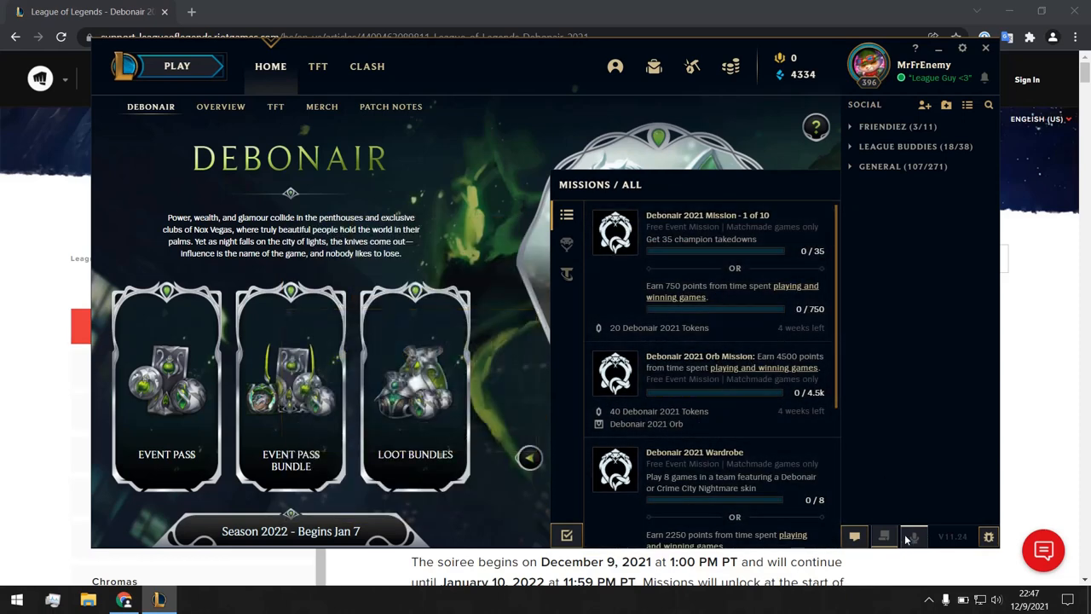
Switch from the client to the Debonair 2021 support article in Chrome.
click(883, 535)
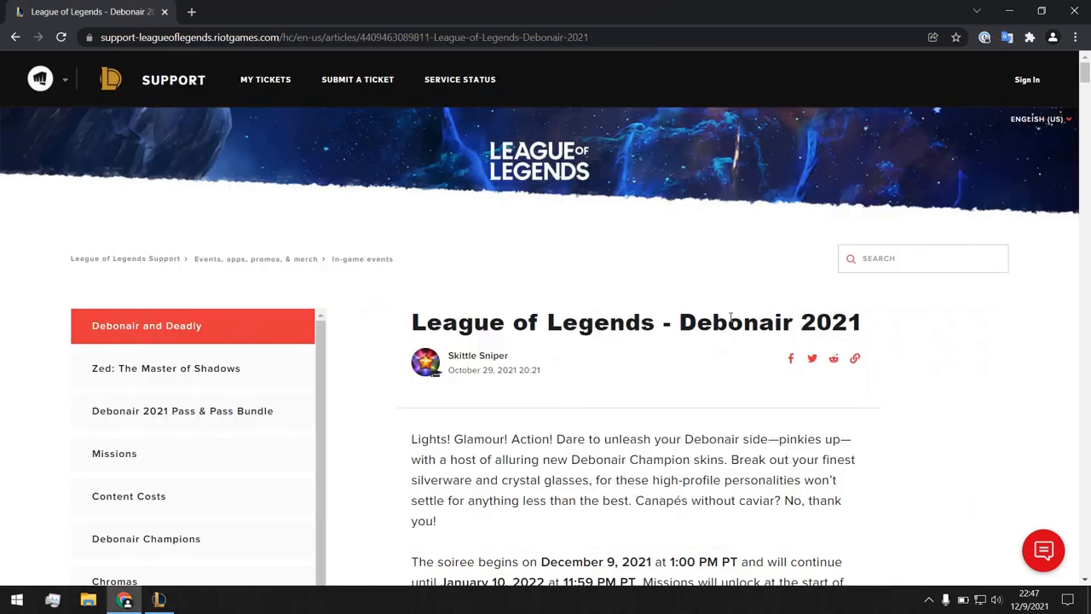
mouse_move(692, 280)
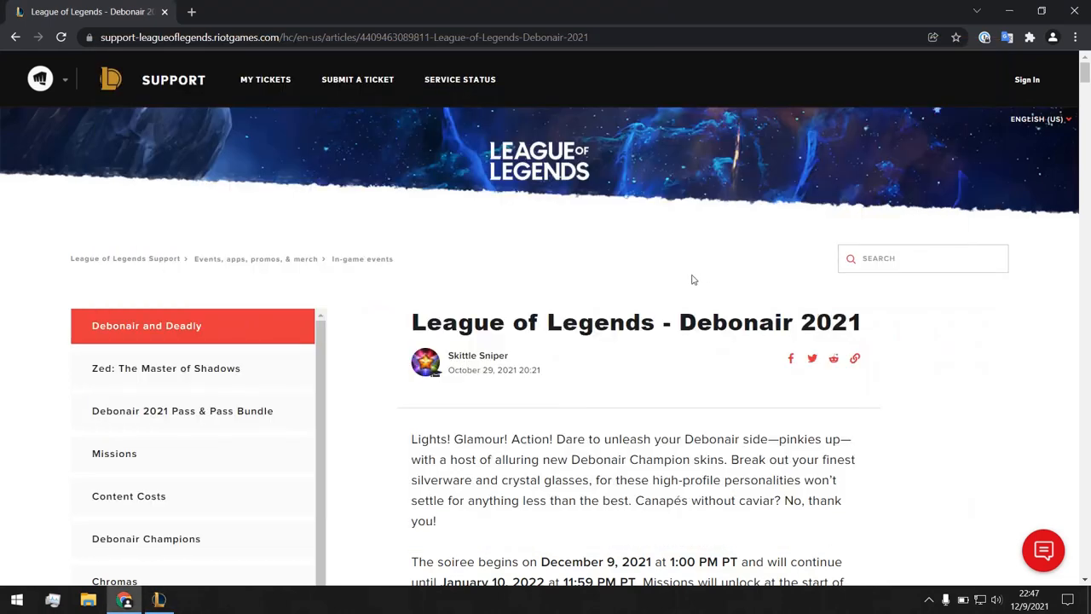
Scroll the article past Debonair and Deadly, Zed and Pass Bundle to the Missions section.
scroll(down, 3)
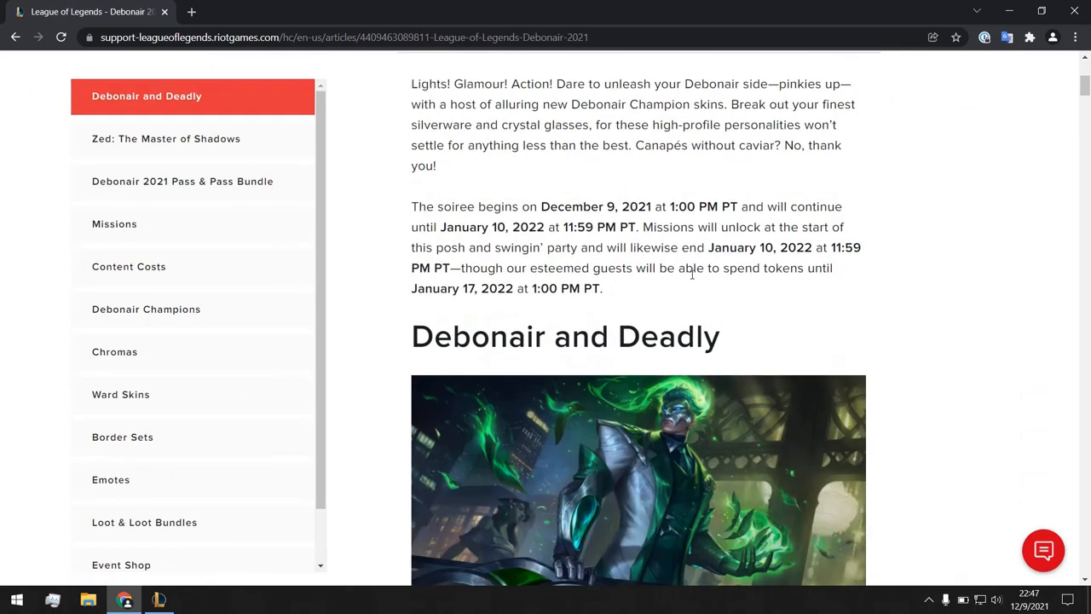
mouse_move(661, 319)
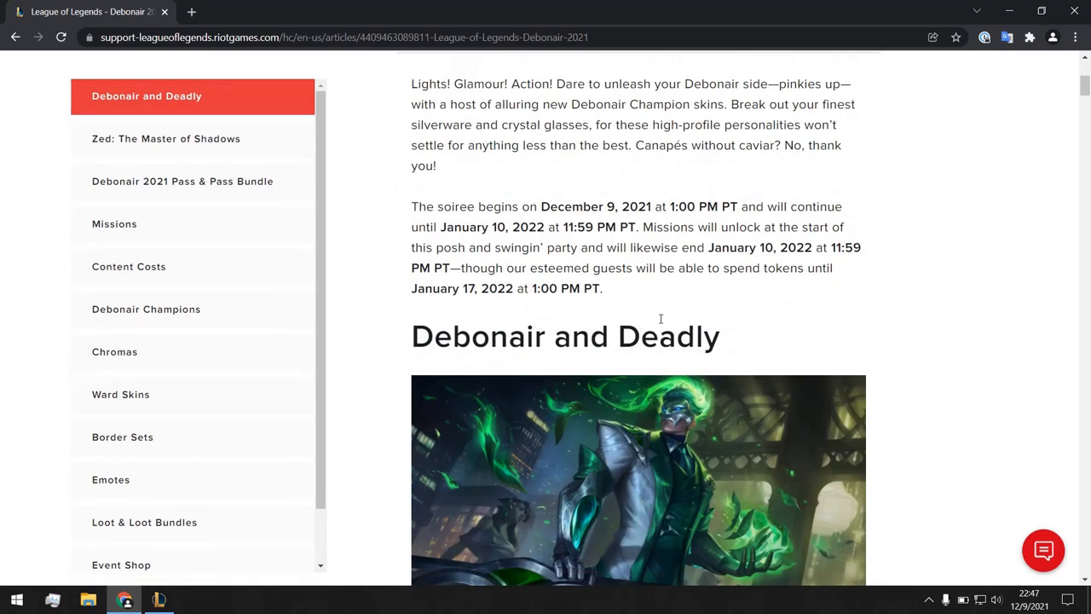
scroll(down, 3)
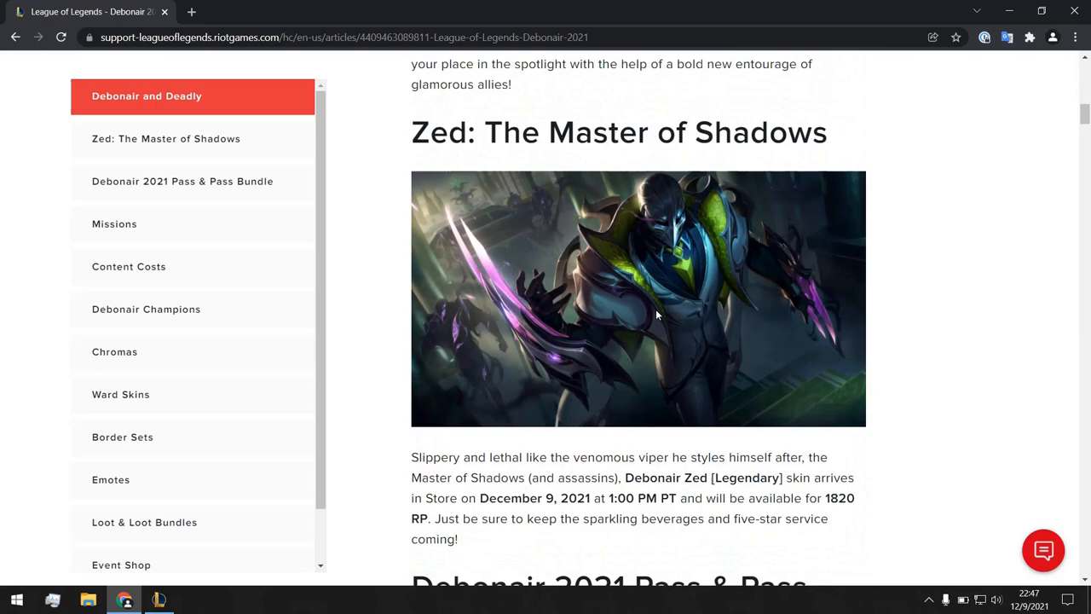
mouse_move(646, 334)
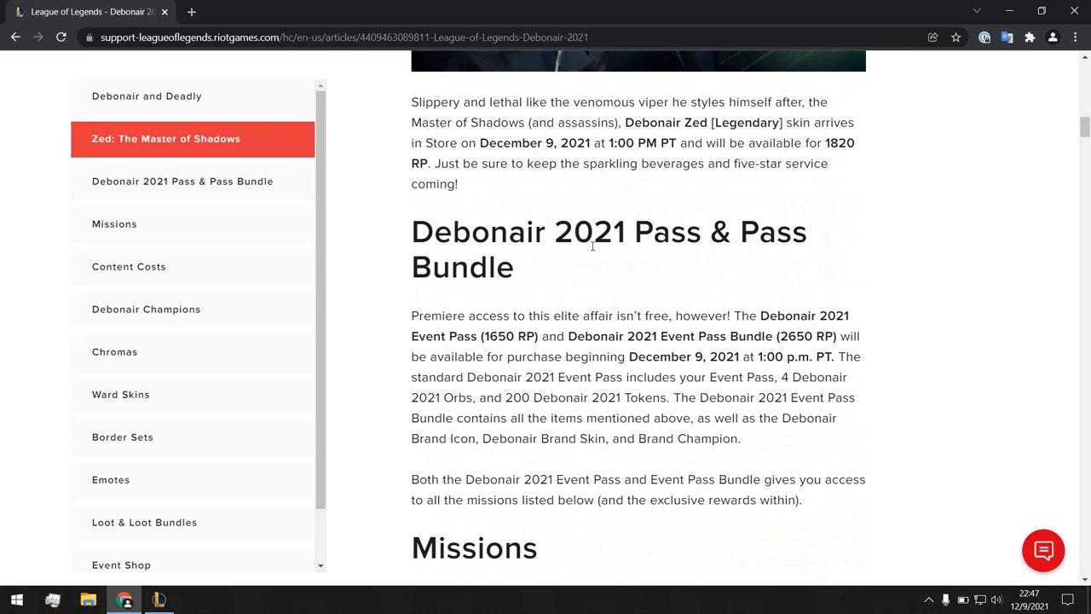
mouse_move(674, 271)
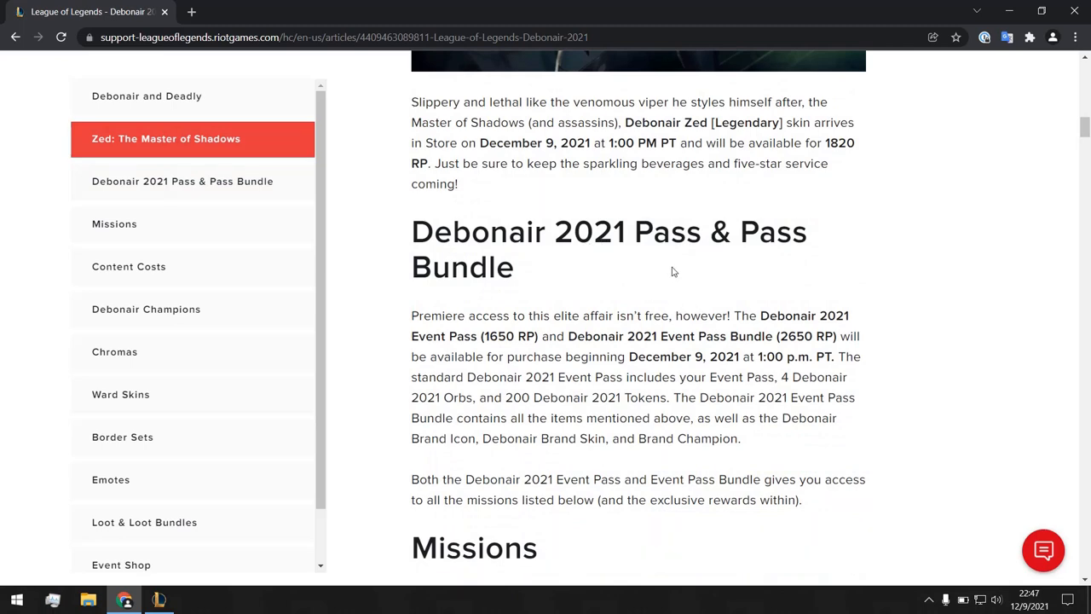
scroll(down, 3)
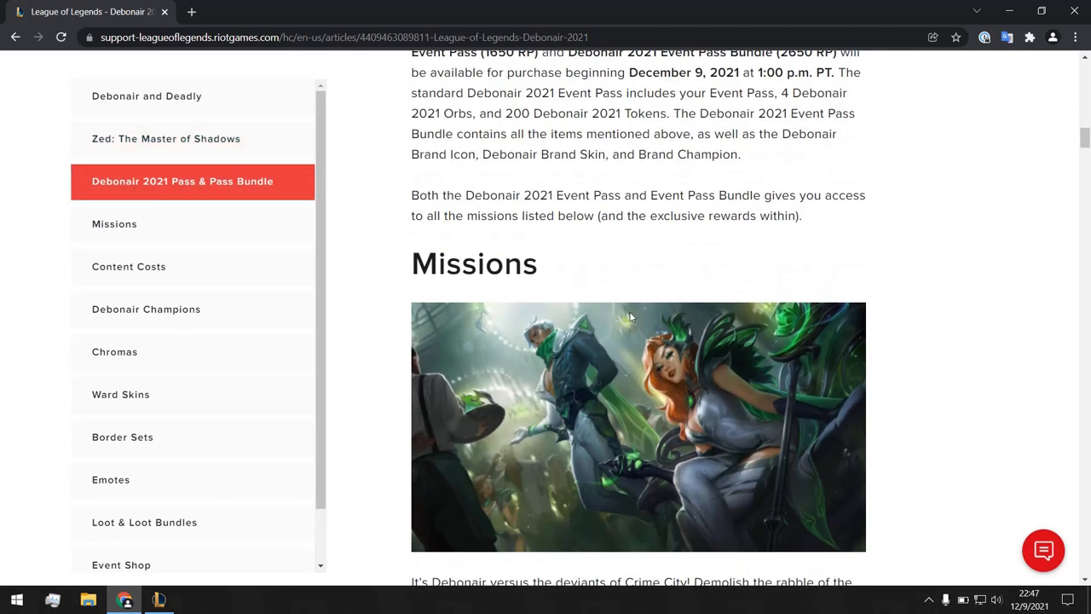
scroll(down, 3)
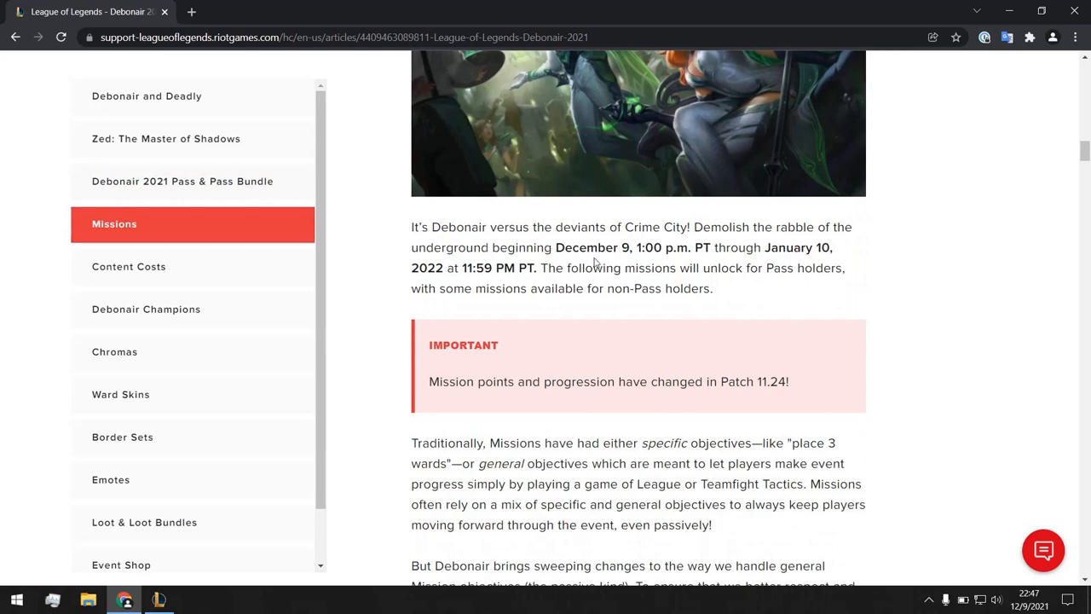
Read down the weekly wins table and the ten free Debonair missions.
scroll(down, 3)
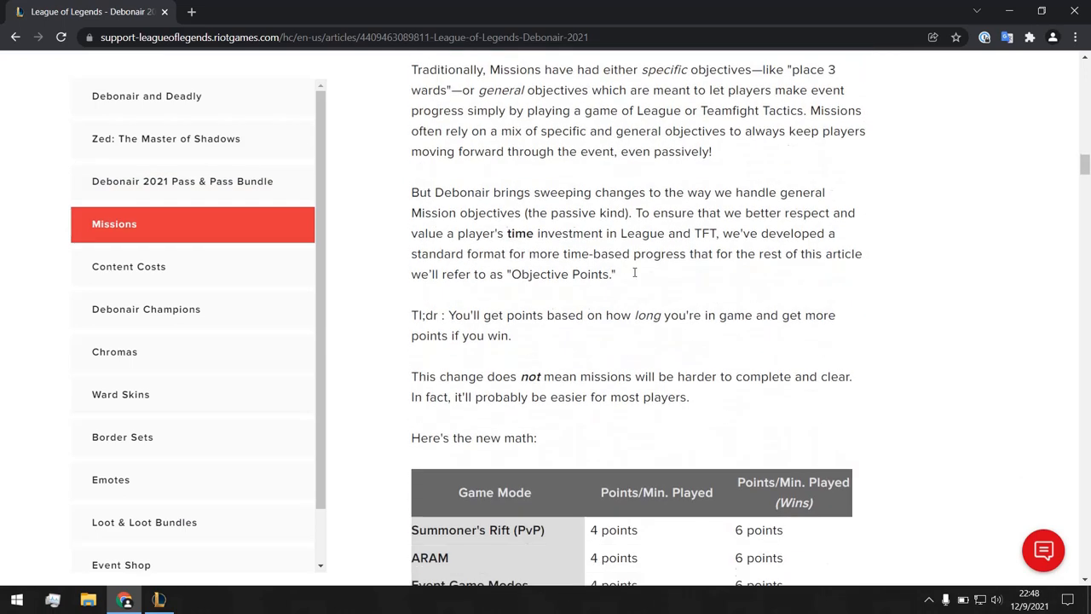
scroll(down, 3)
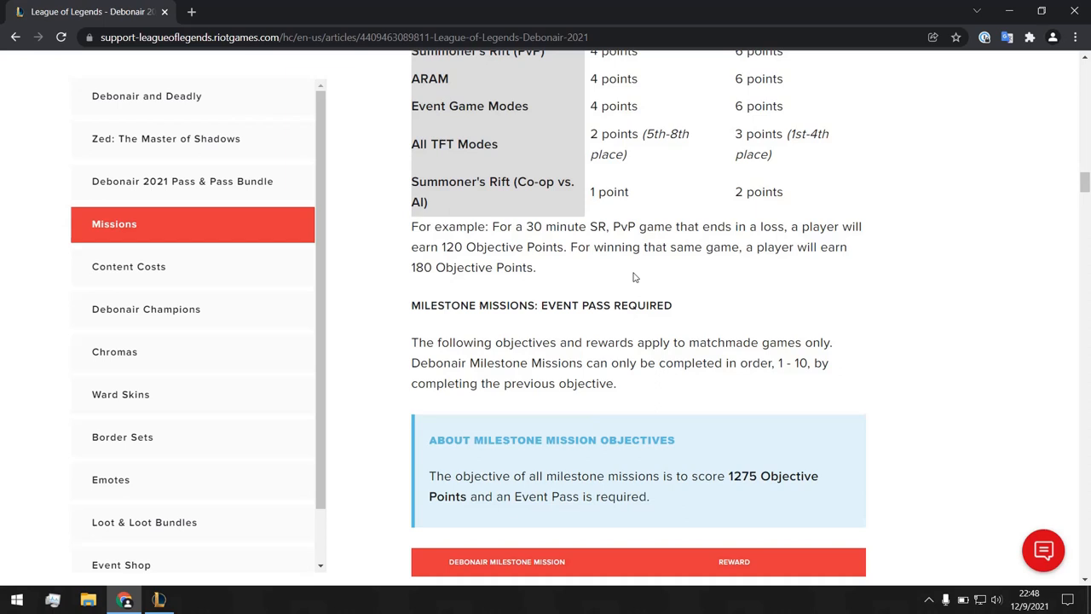
scroll(down, 3)
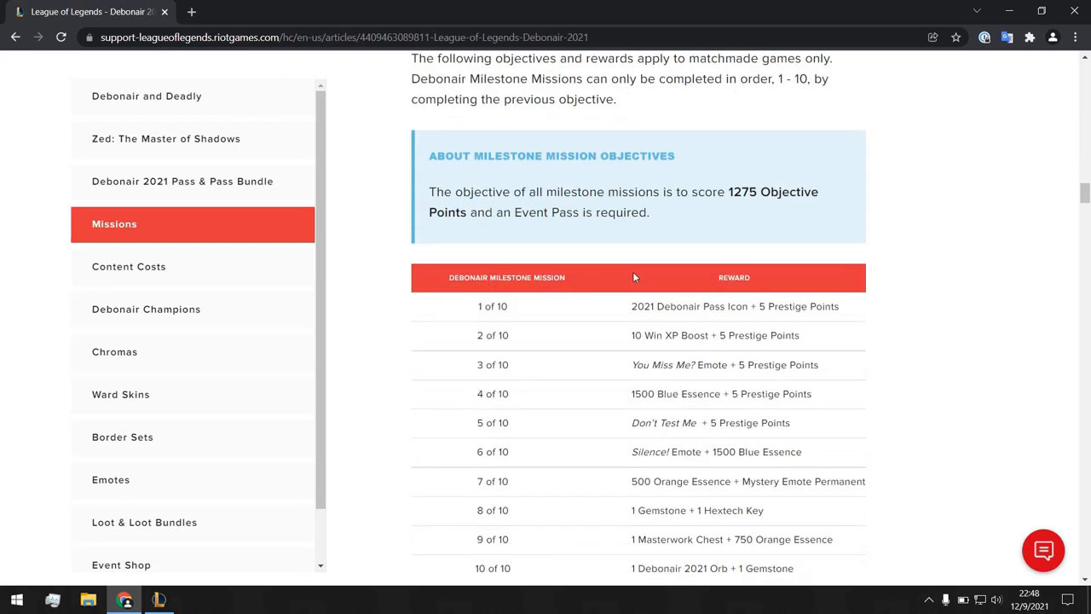
mouse_move(613, 208)
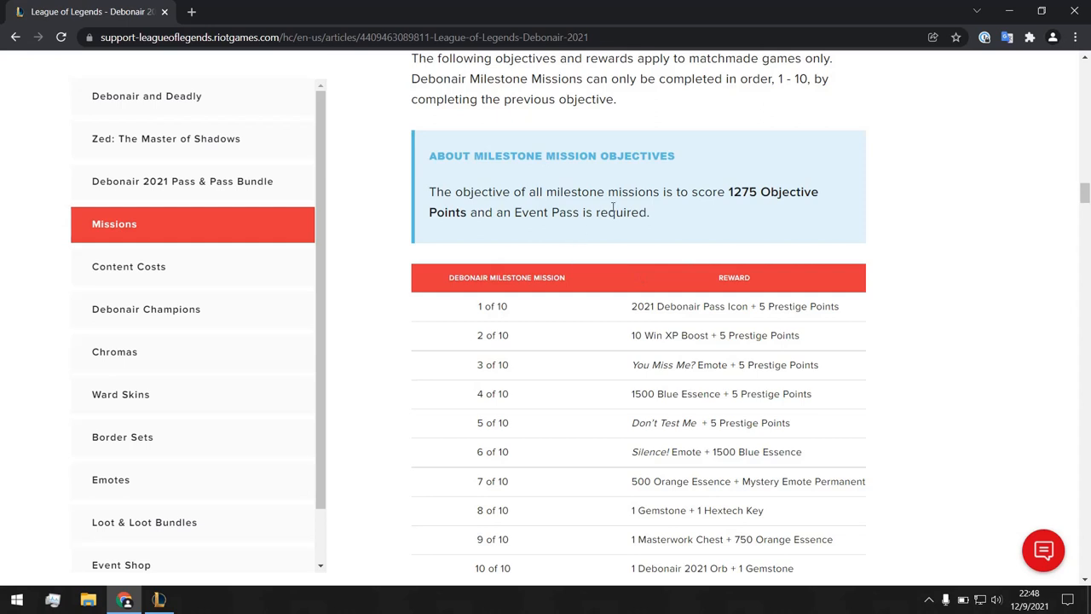
mouse_move(702, 225)
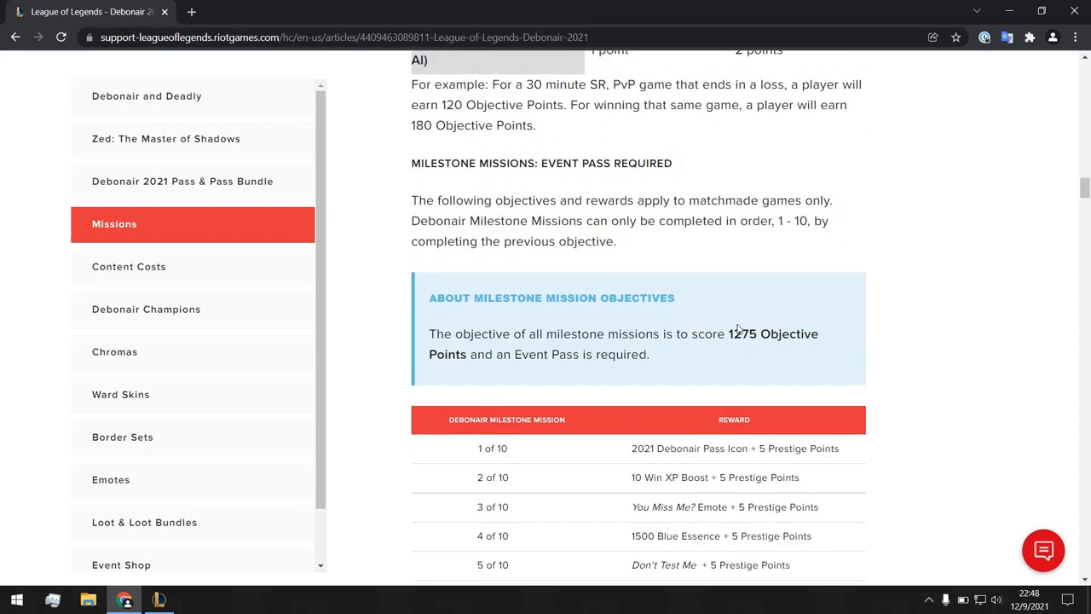
scroll(down, 3)
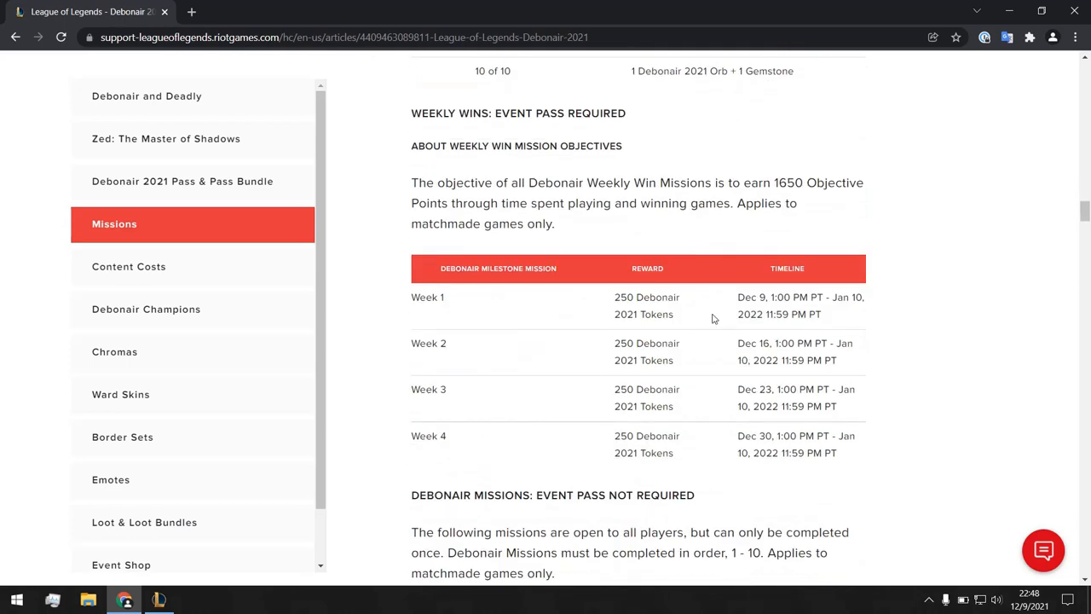
scroll(down, 3)
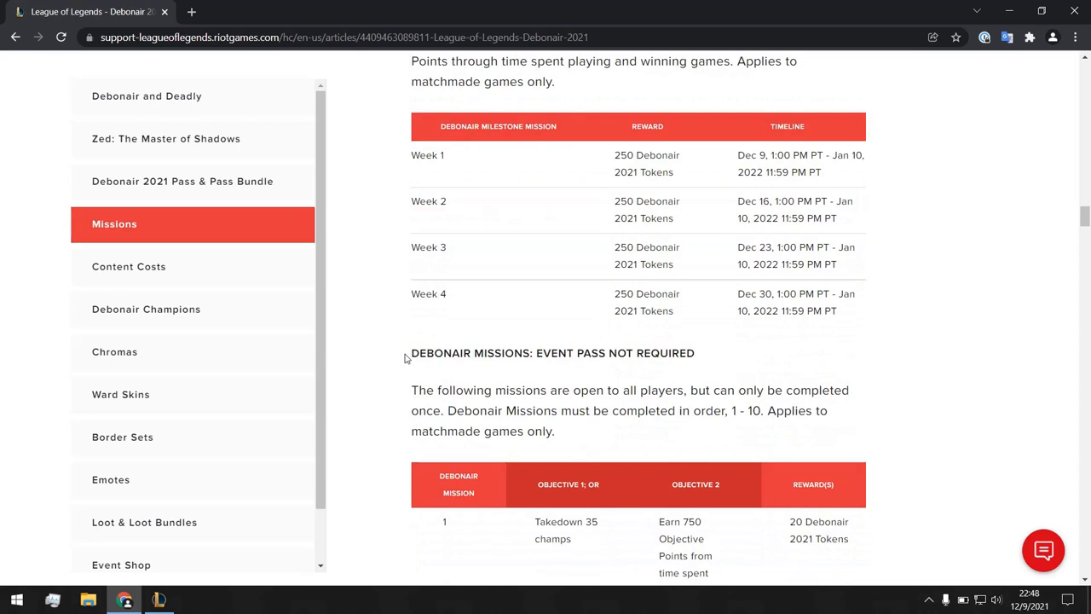
scroll(down, 3)
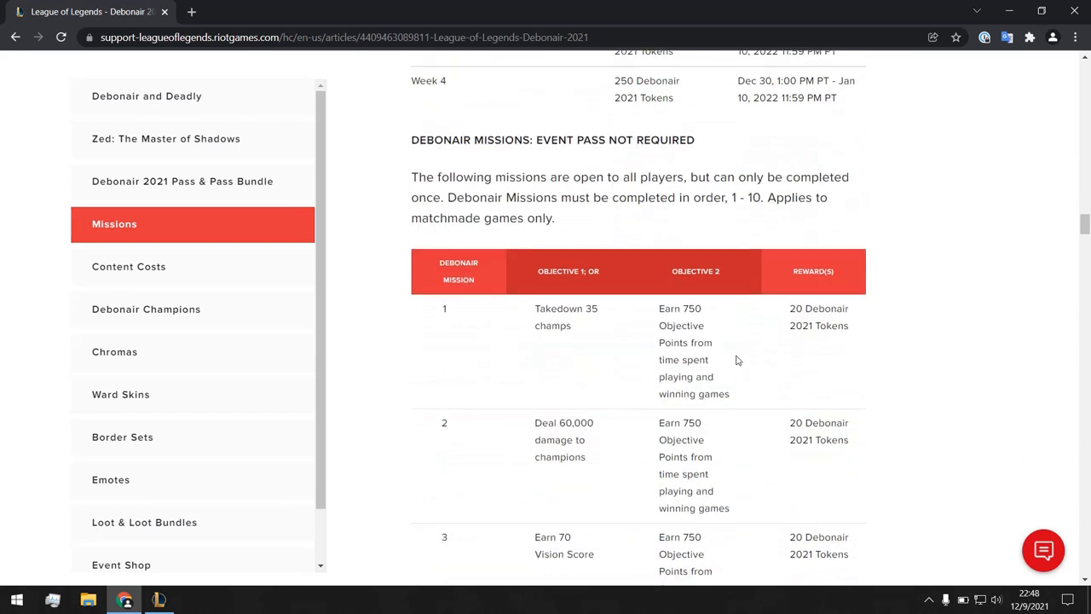
mouse_move(753, 211)
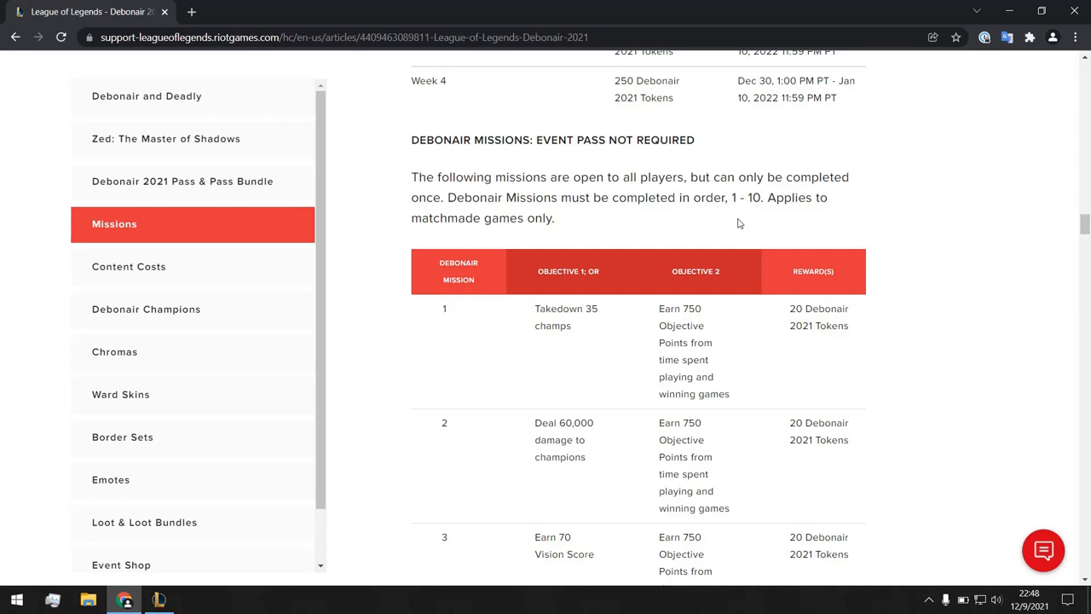
mouse_move(675, 221)
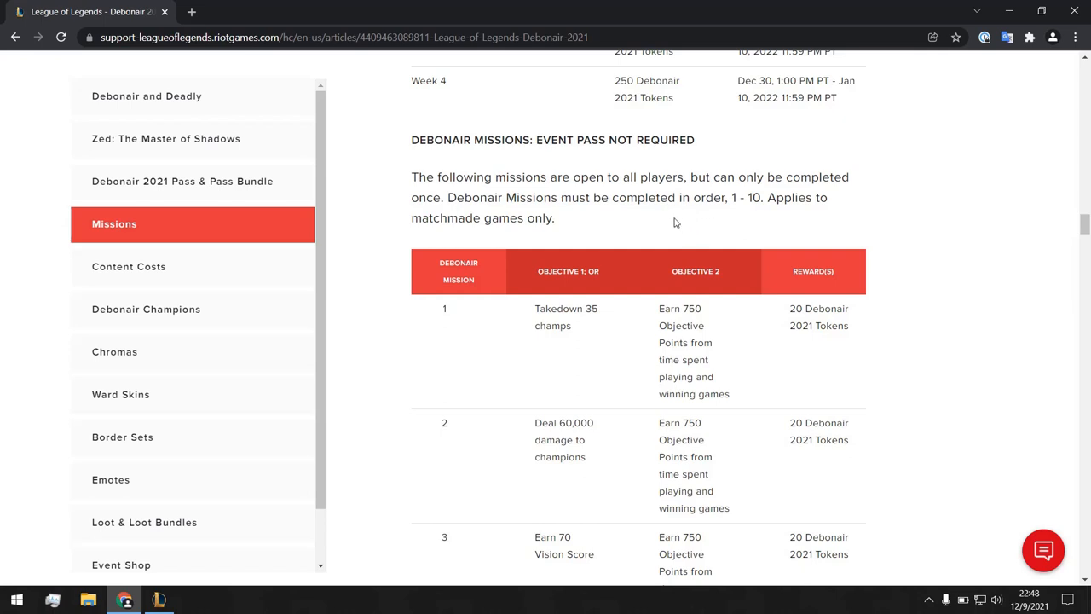
mouse_move(631, 211)
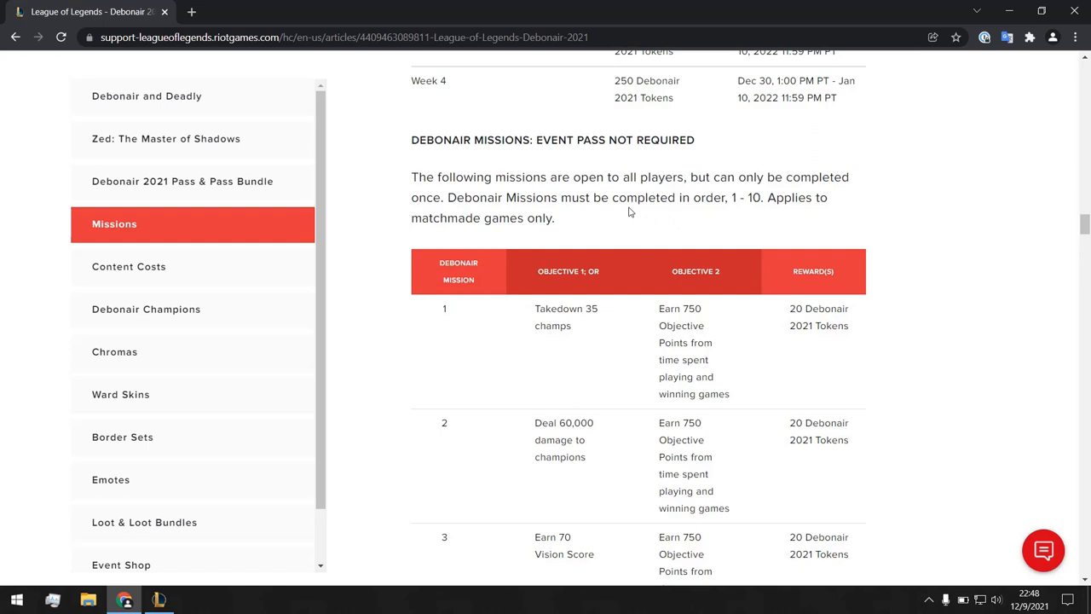
Continue down to the Token Bank Mission and Wardrobe Mission details.
scroll(down, 3)
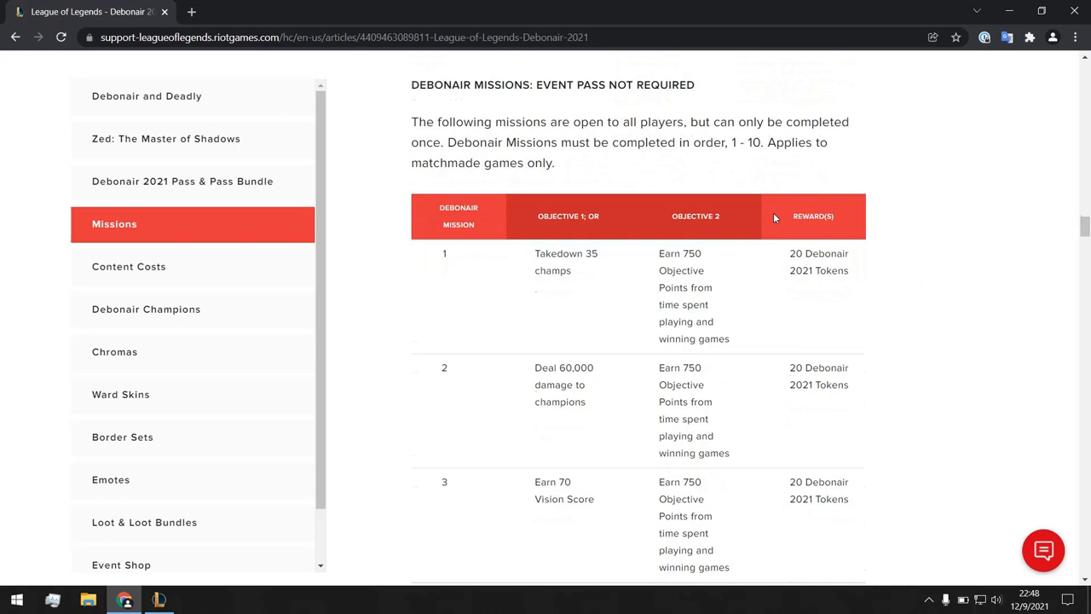
scroll(down, 3)
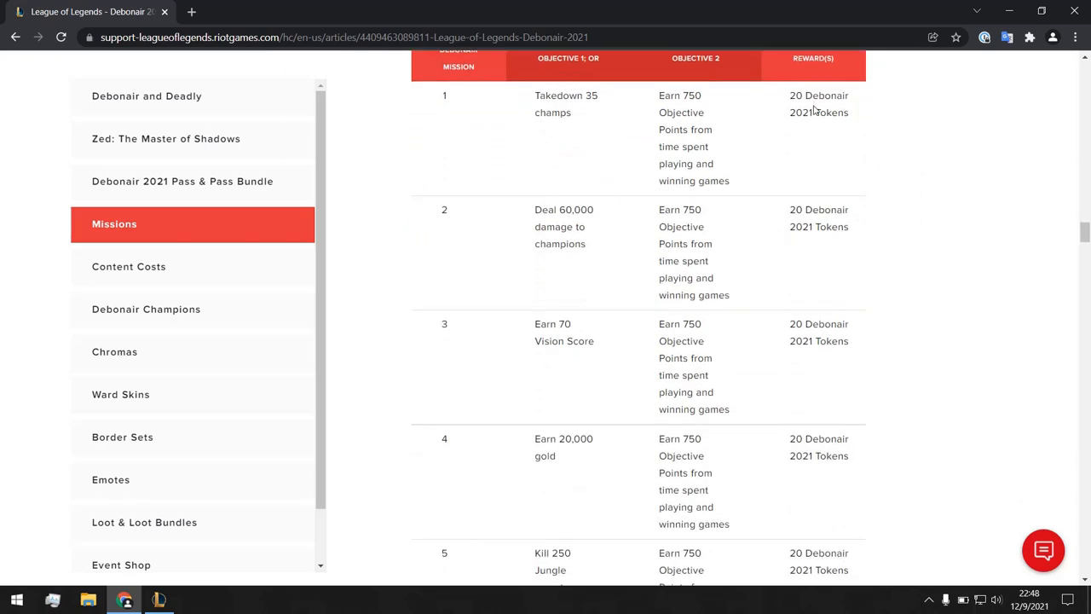
mouse_move(812, 111)
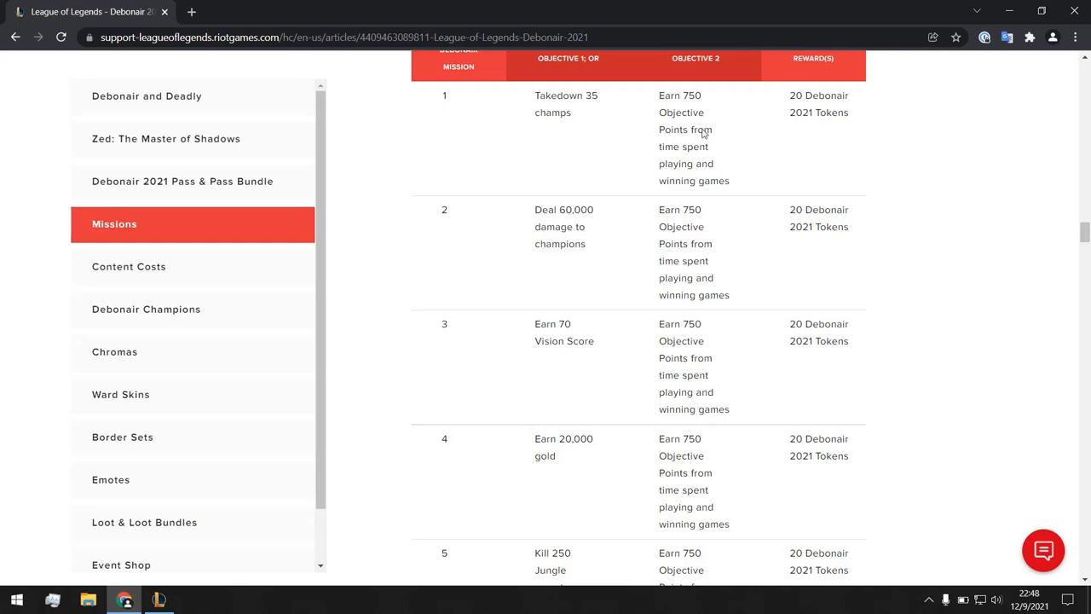
scroll(down, 3)
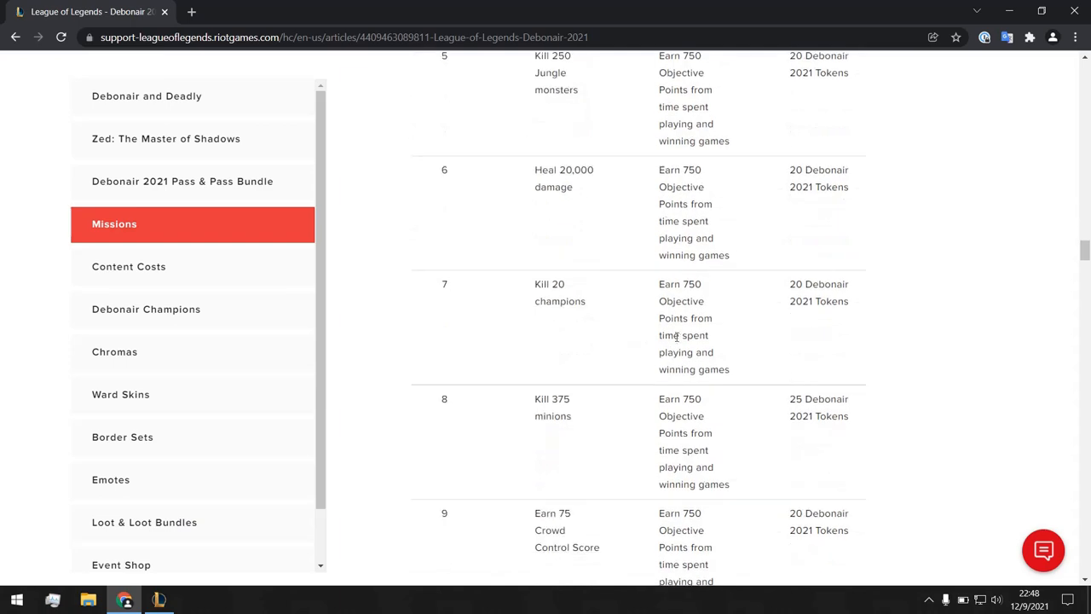
scroll(down, 3)
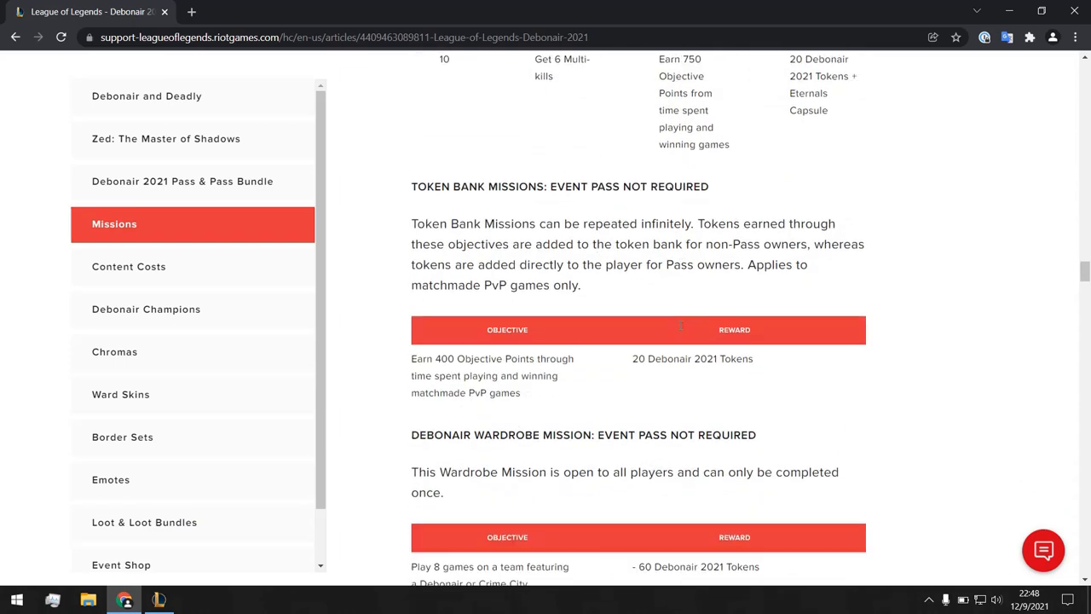
scroll(down, 3)
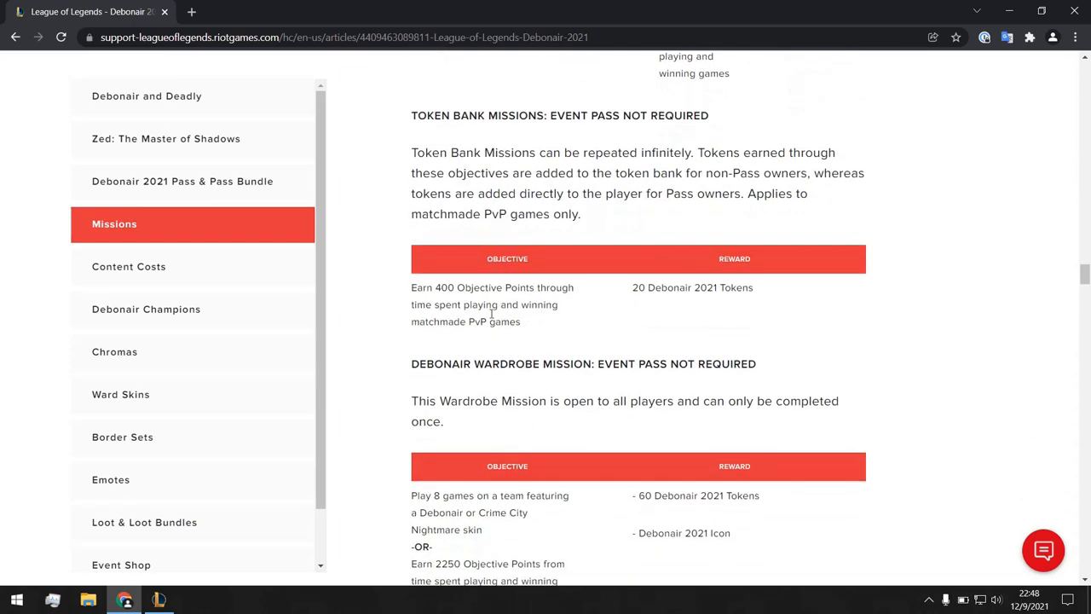
scroll(down, 3)
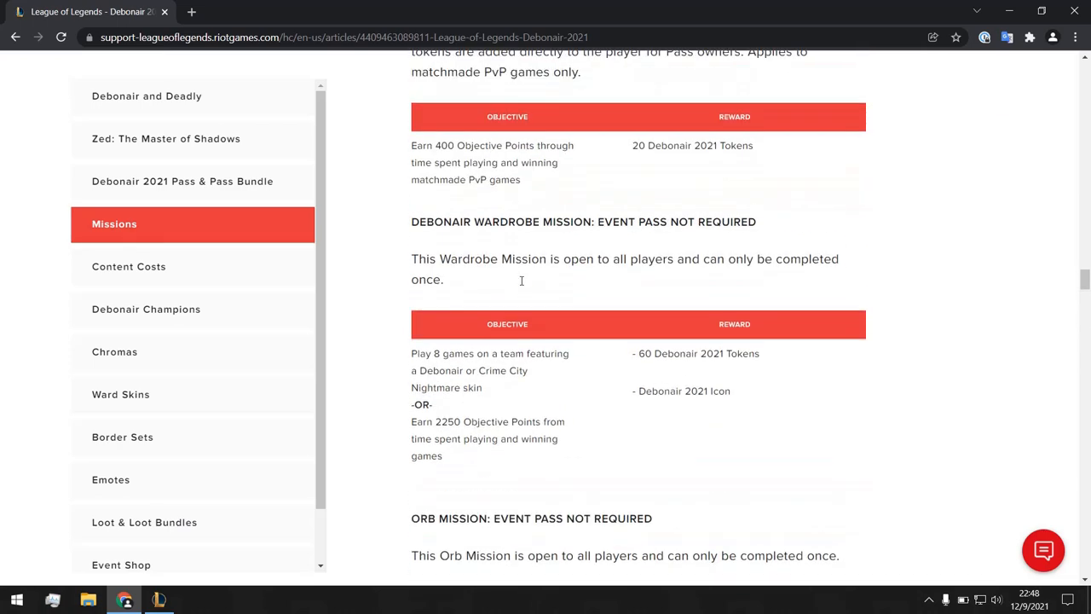
Jump through the Debonair Champions, Chromas and Loot & Loot Bundles sections via the sidebar.
click(130, 266)
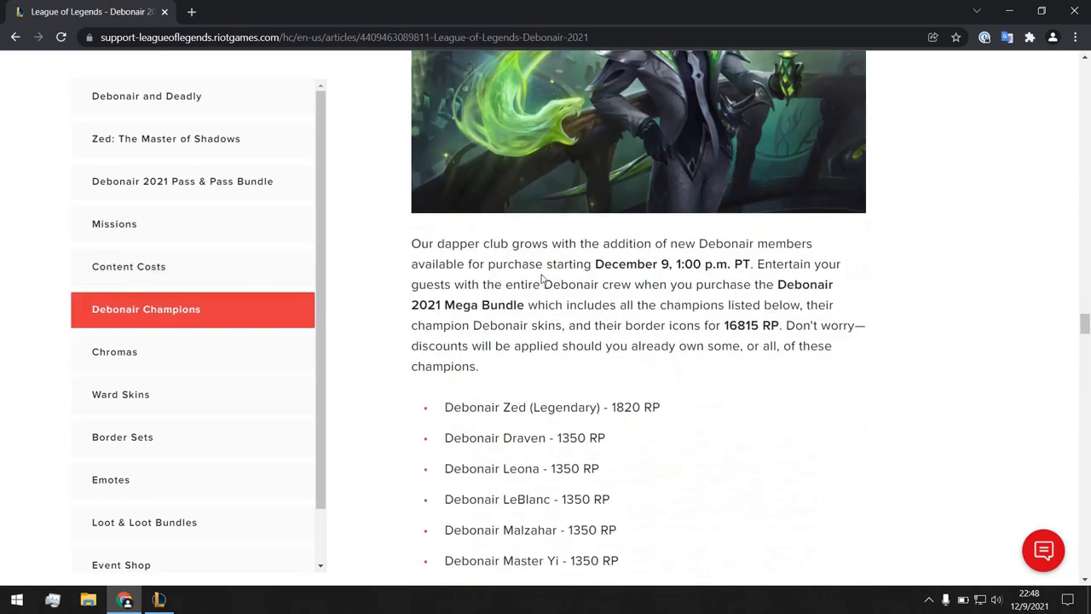
click(115, 351)
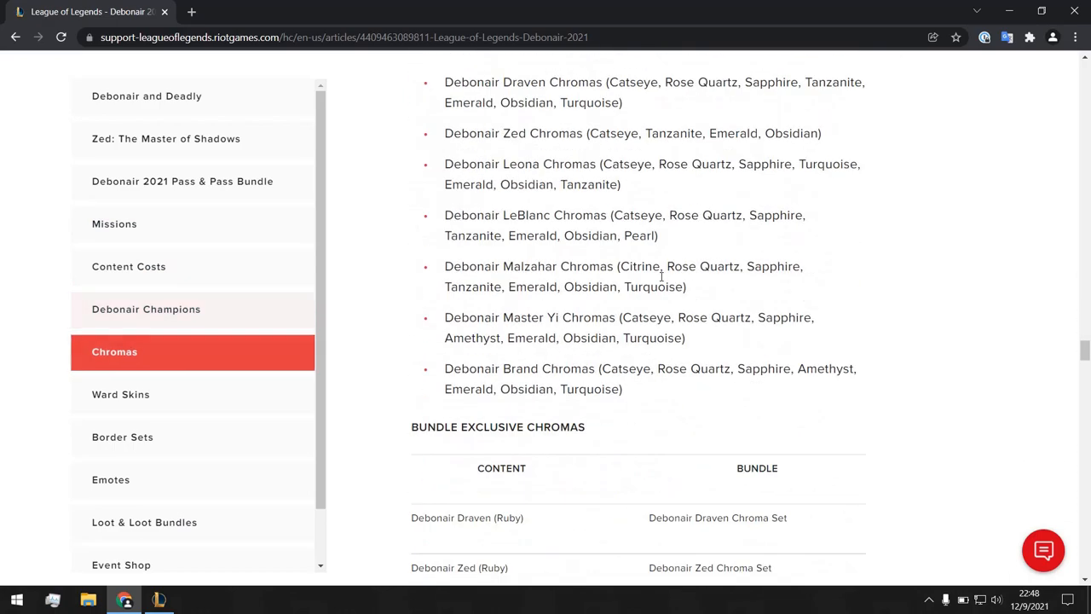
scroll(down, 3)
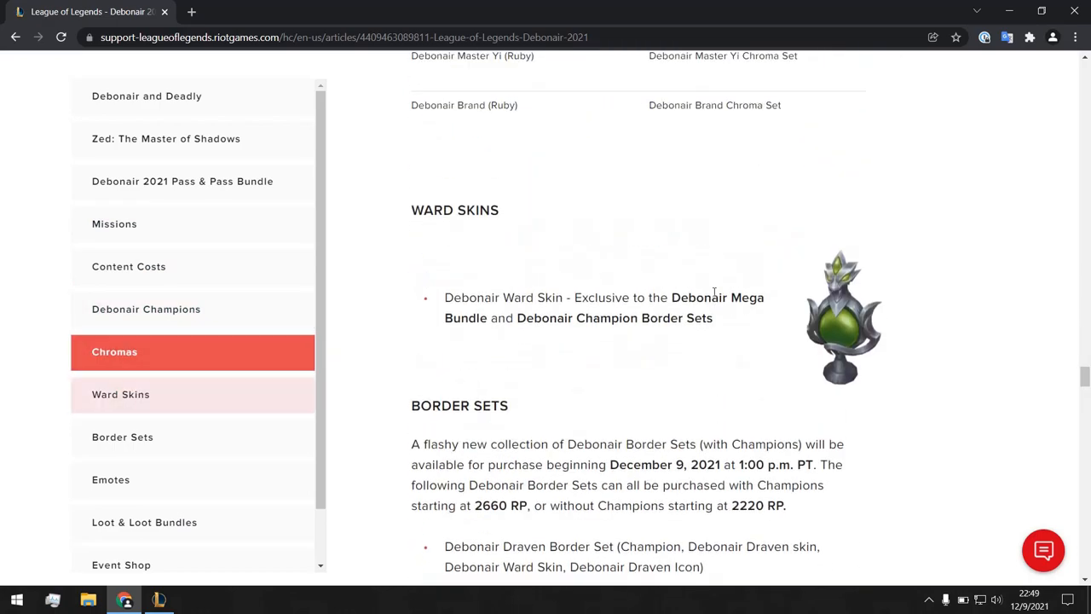
click(111, 479)
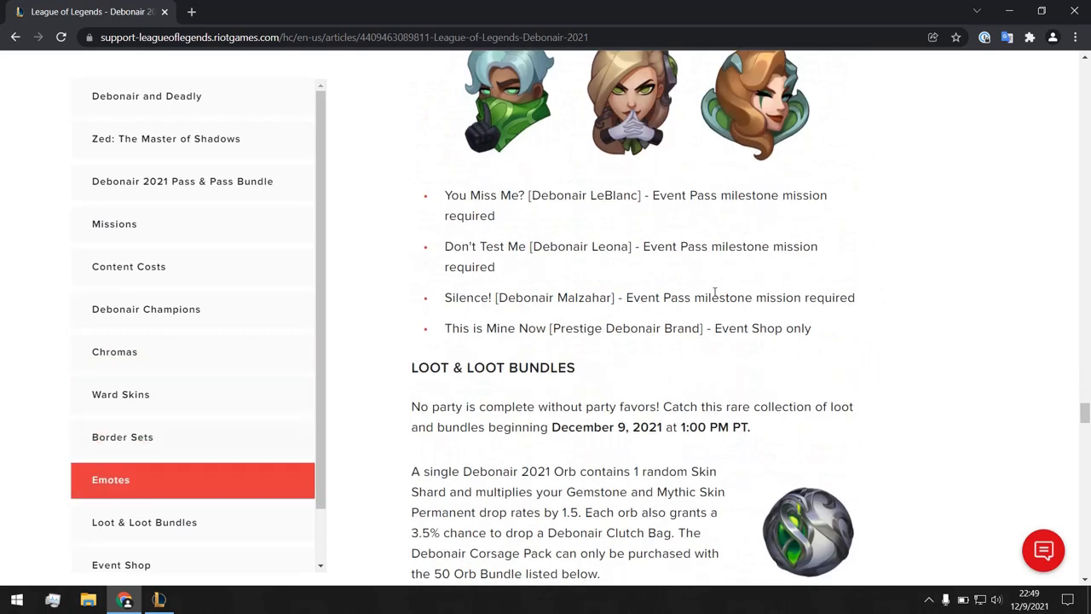
Scroll through the Event Shop token price list down to Ultimate Spellbook.
scroll(down, 3)
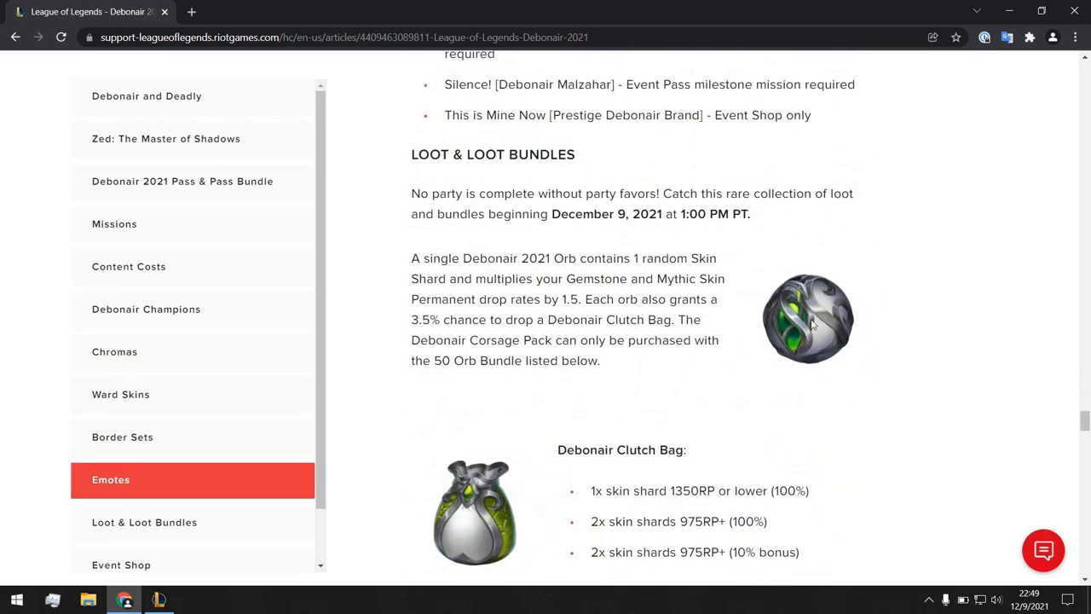
scroll(down, 3)
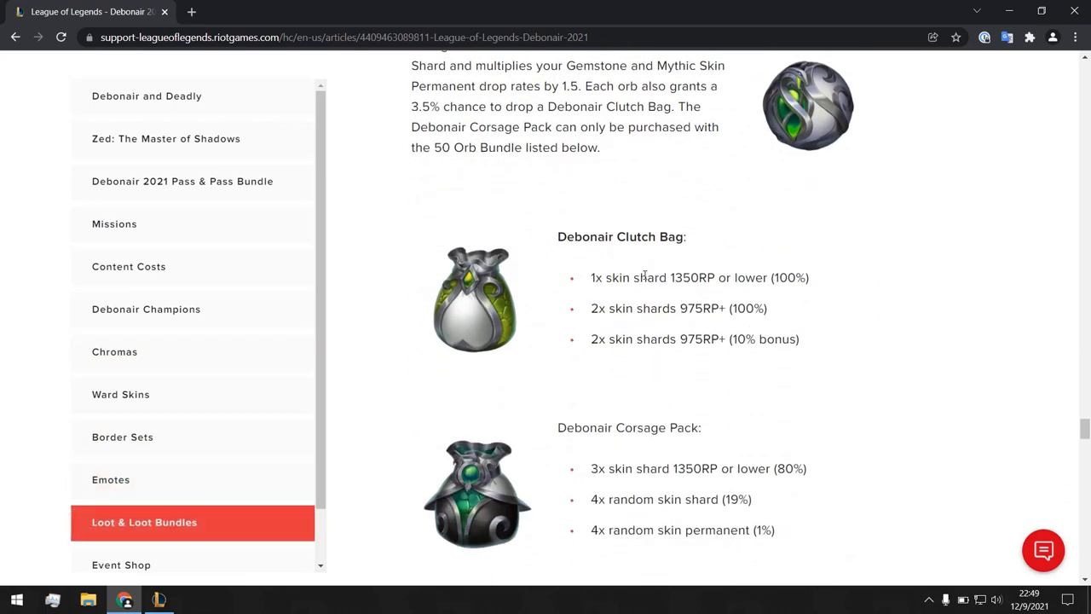
scroll(down, 3)
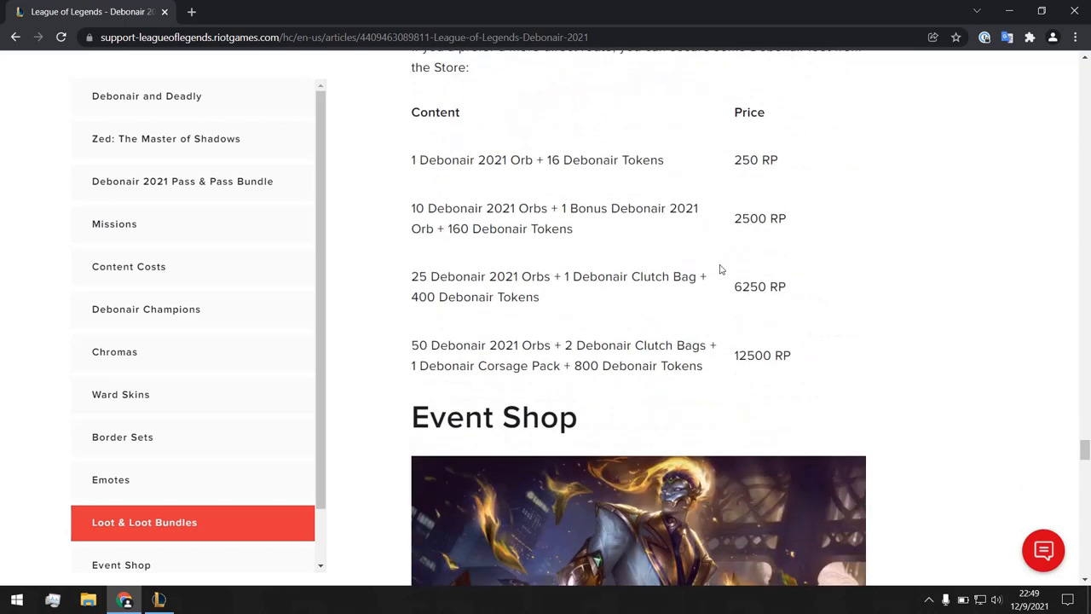
scroll(up, 3)
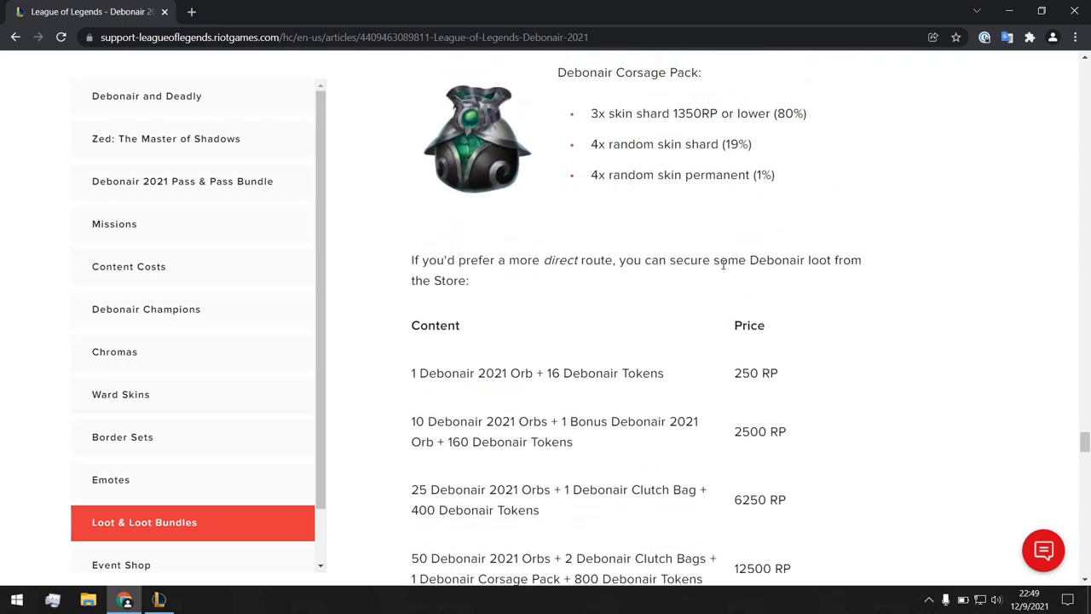
scroll(down, 3)
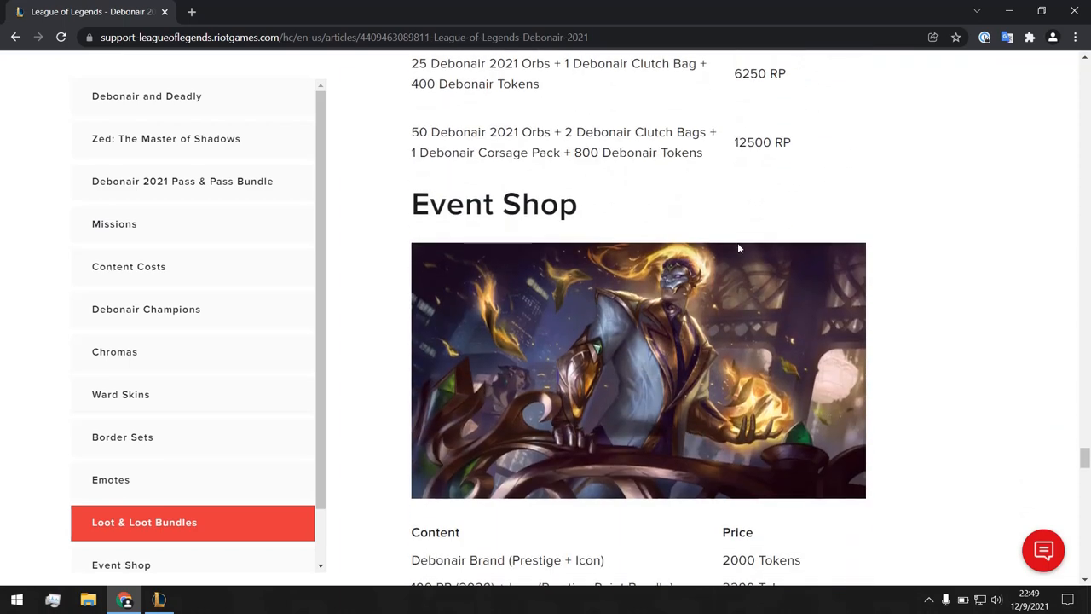
mouse_move(703, 184)
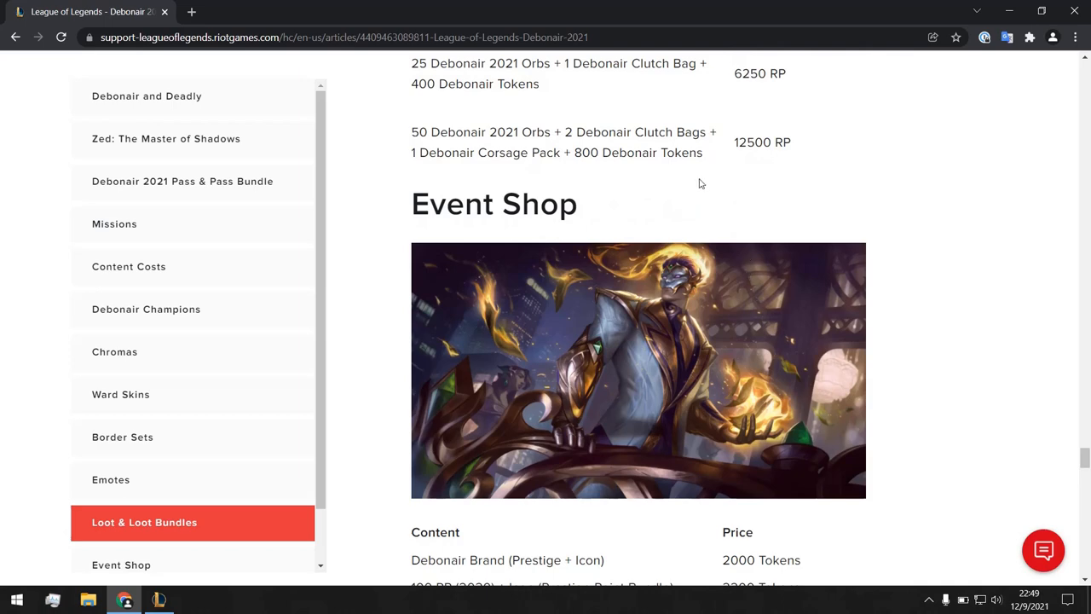
scroll(down, 3)
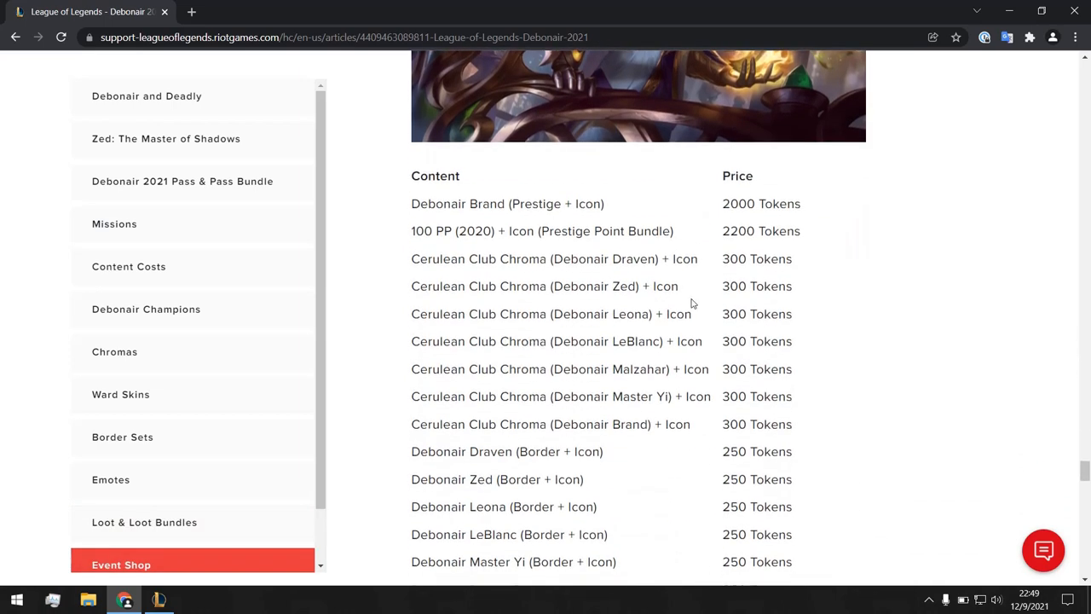
scroll(down, 3)
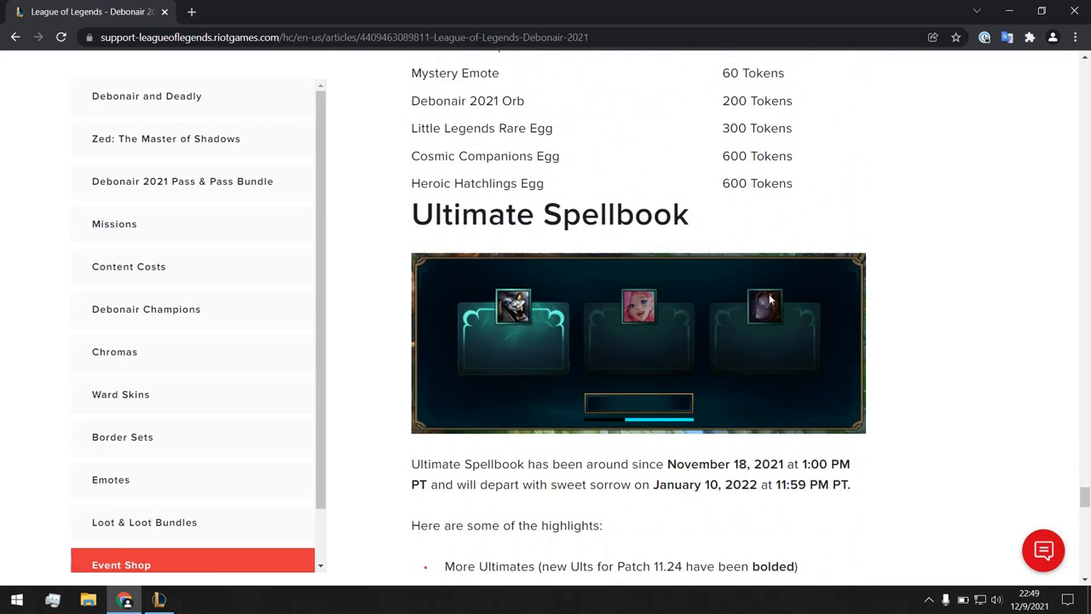